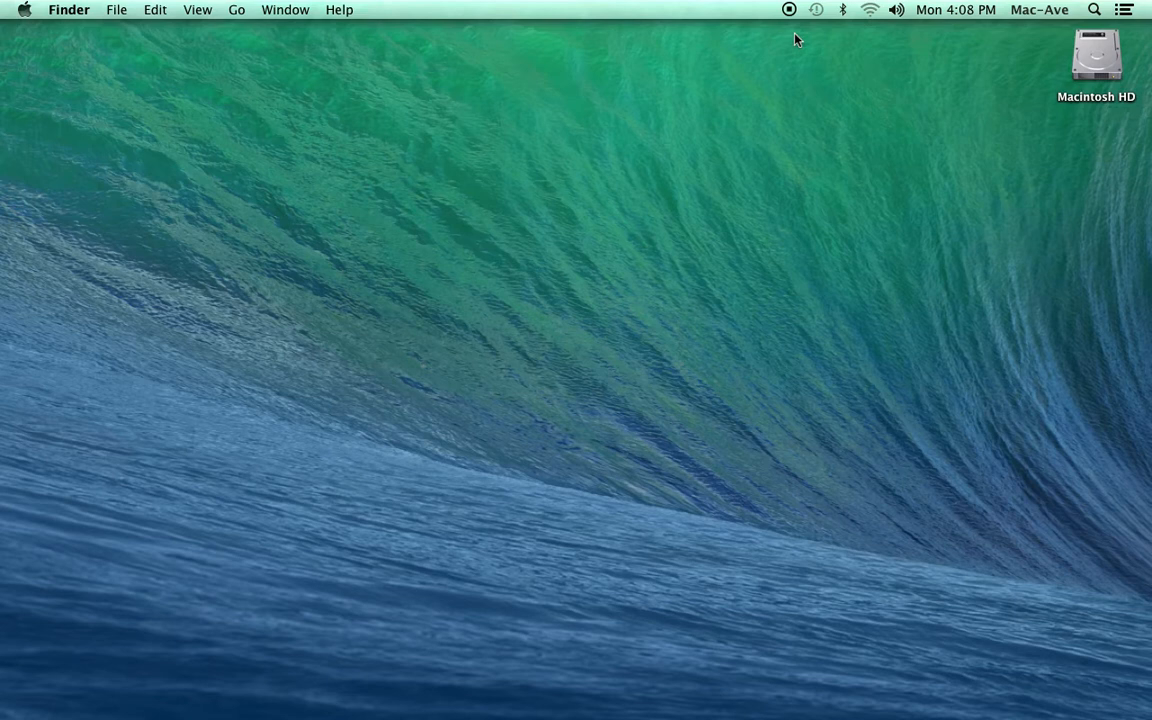
mouse_move(649, 64)
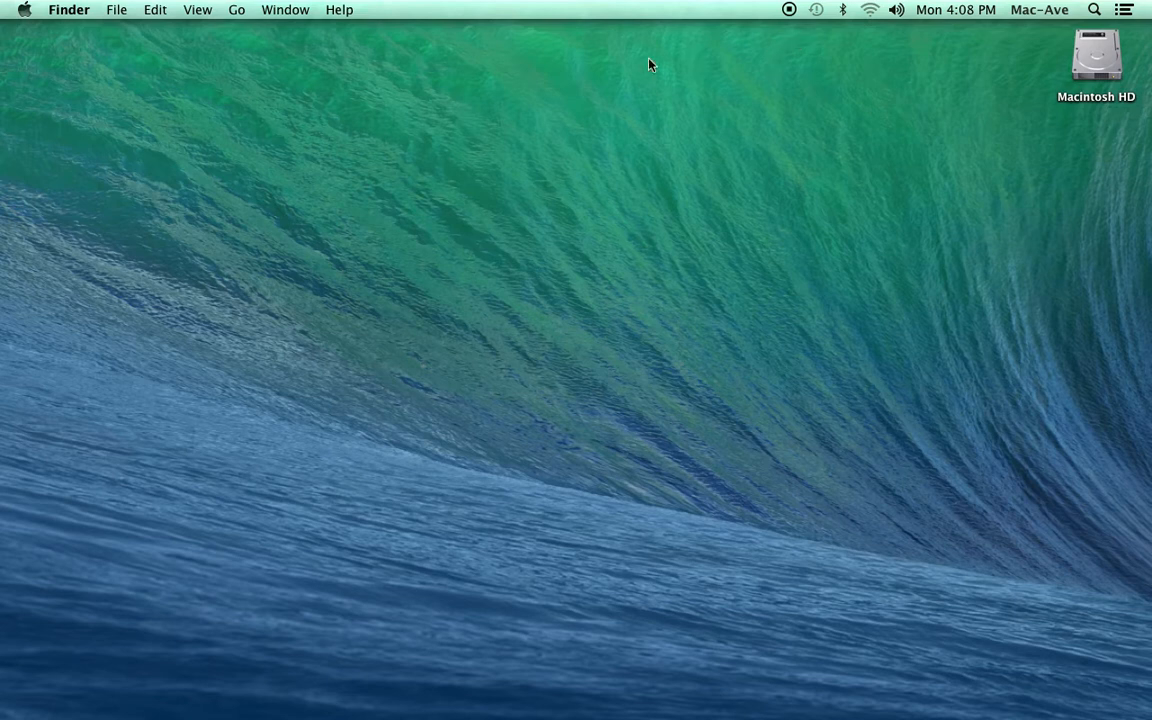
mouse_move(237, 9)
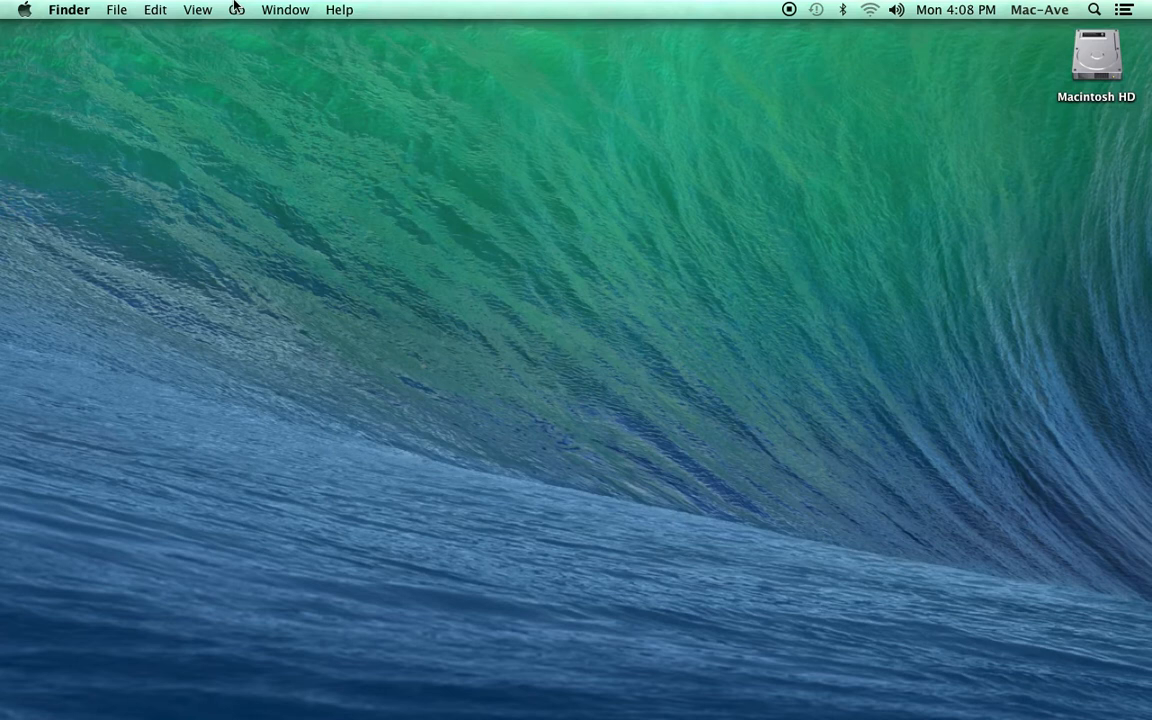
- Open the Utilities folder through Finder's Go menu
left_click(236, 9)
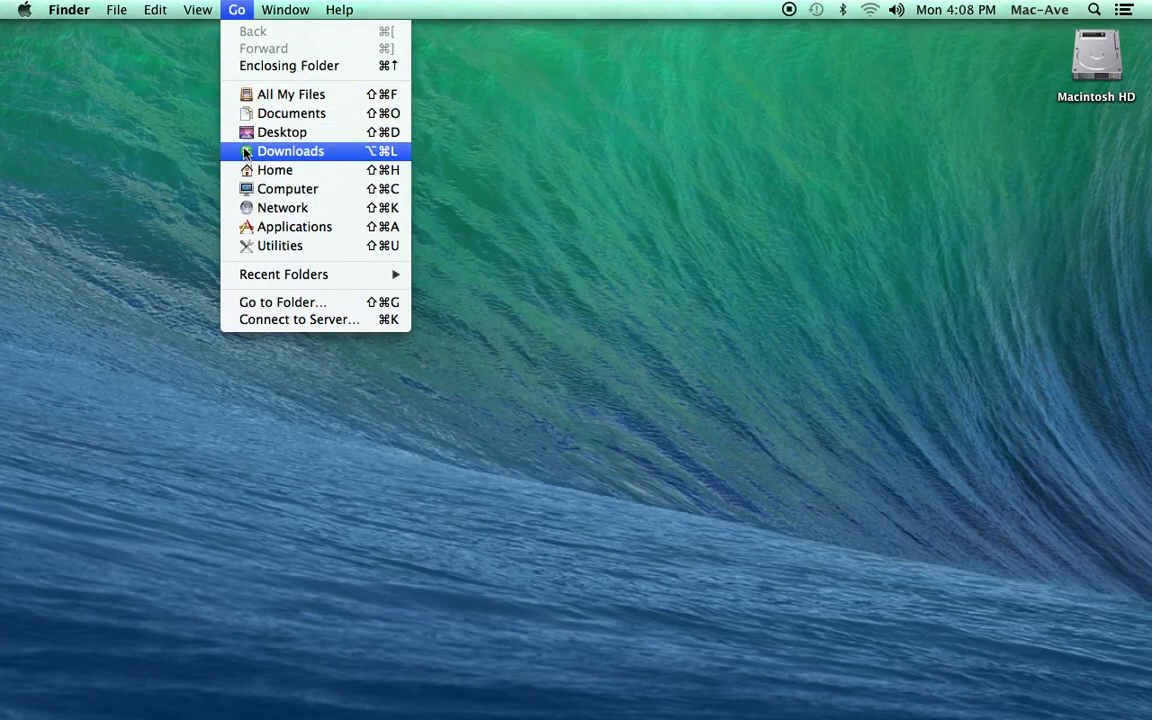
left_click(280, 245)
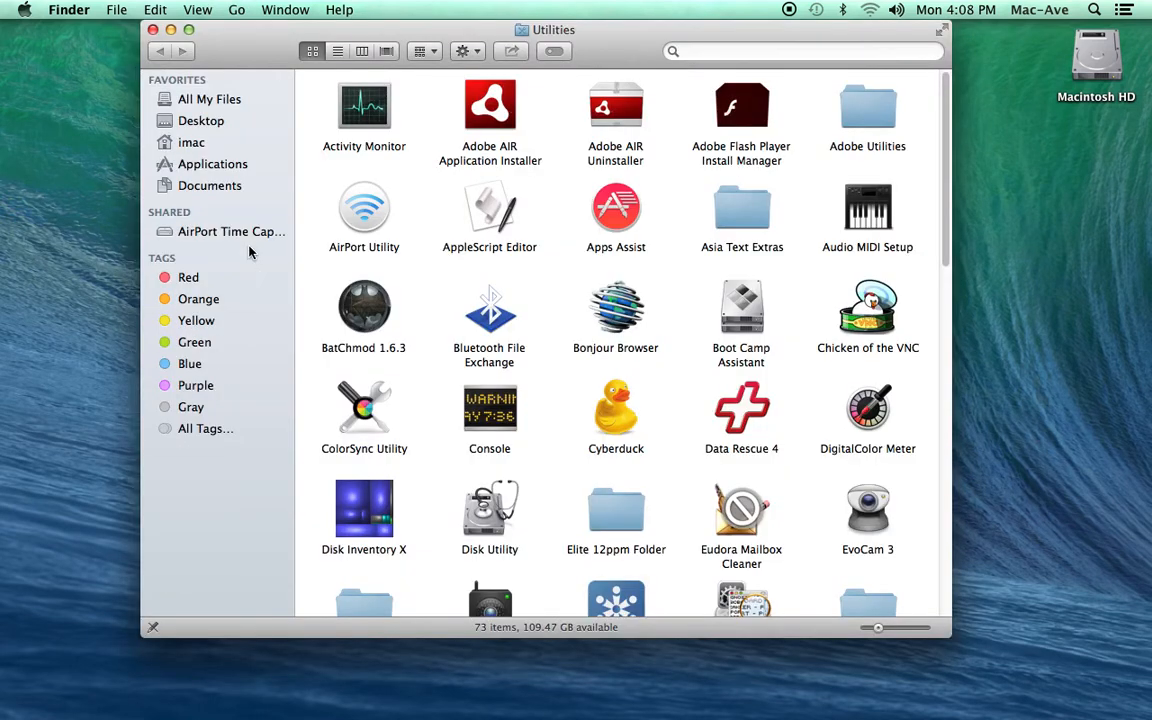
mouse_move(385, 220)
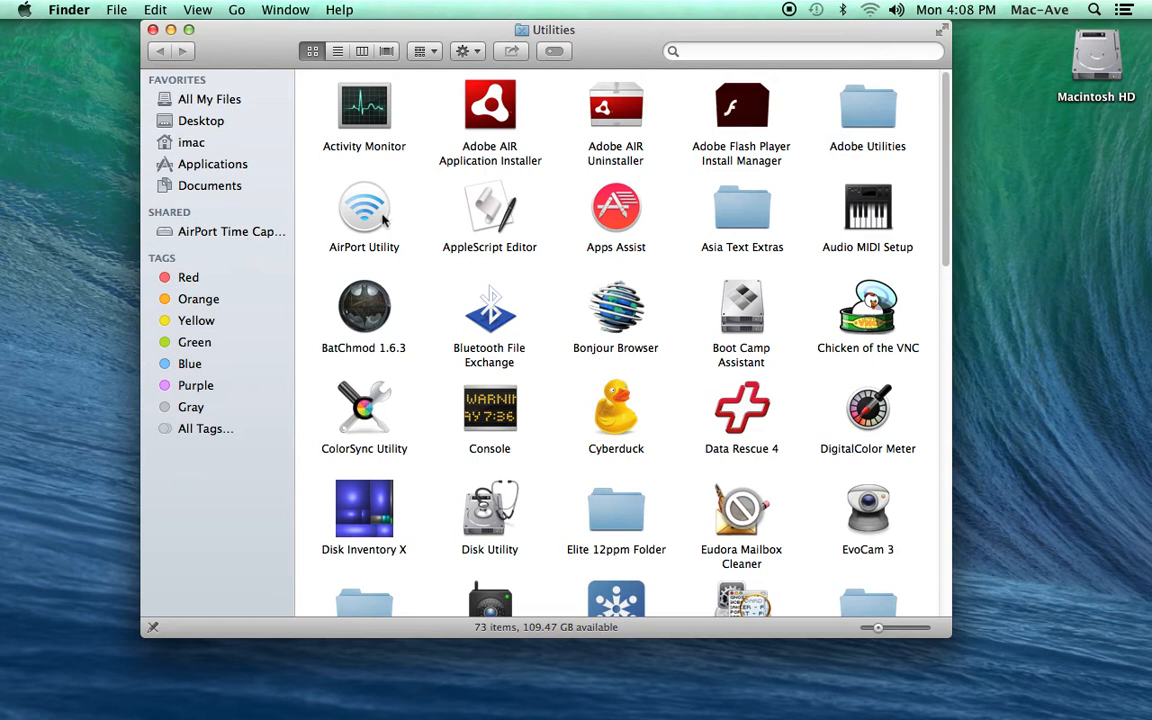
- Launch AirPort Utility and open the Time Capsule popover listing Ethernet Unplugged and No DNS Servers
double_click(364, 208)
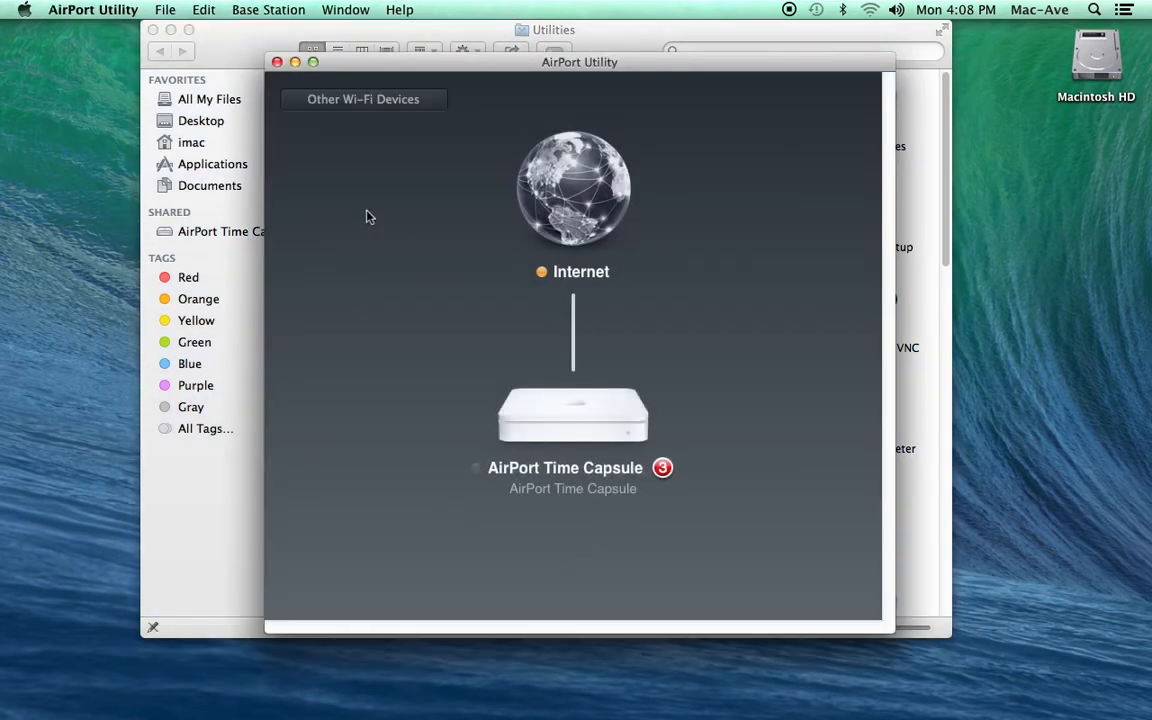
mouse_move(589, 407)
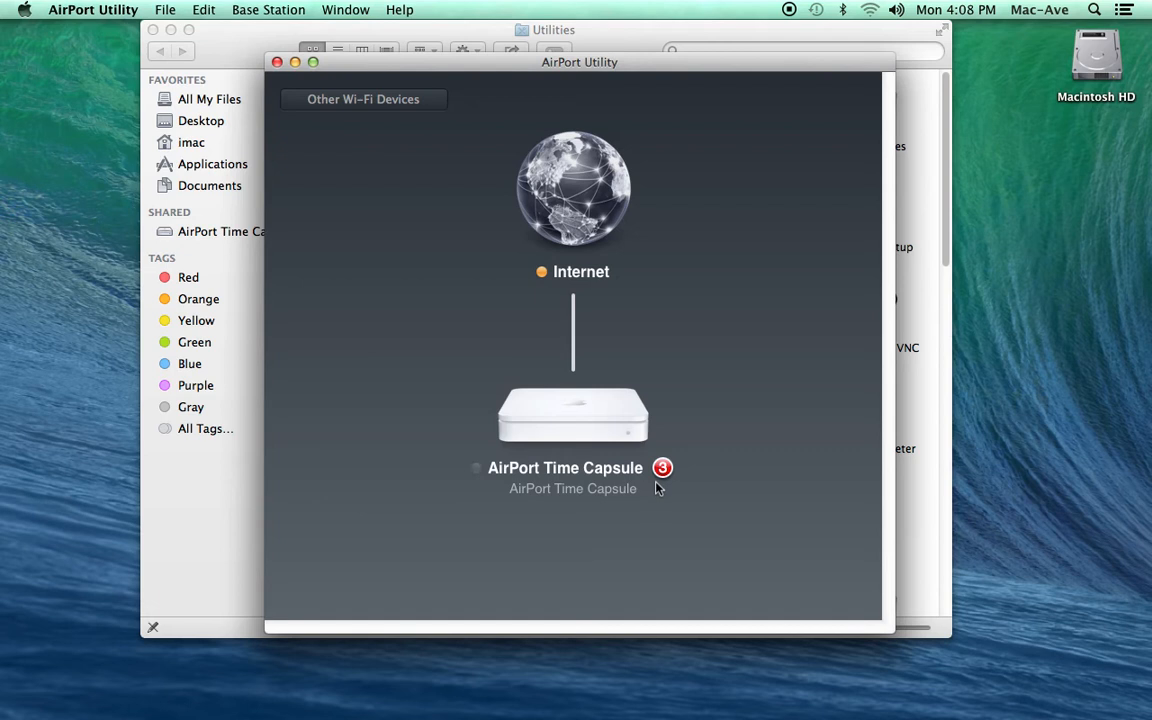
left_click(572, 413)
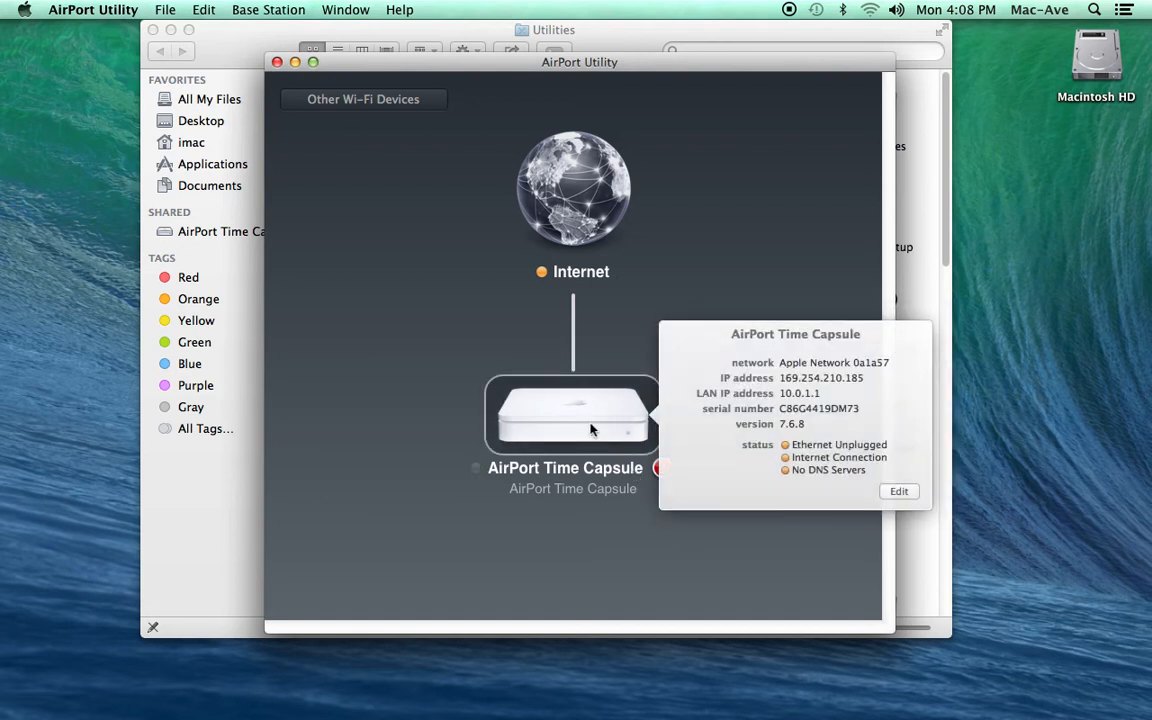